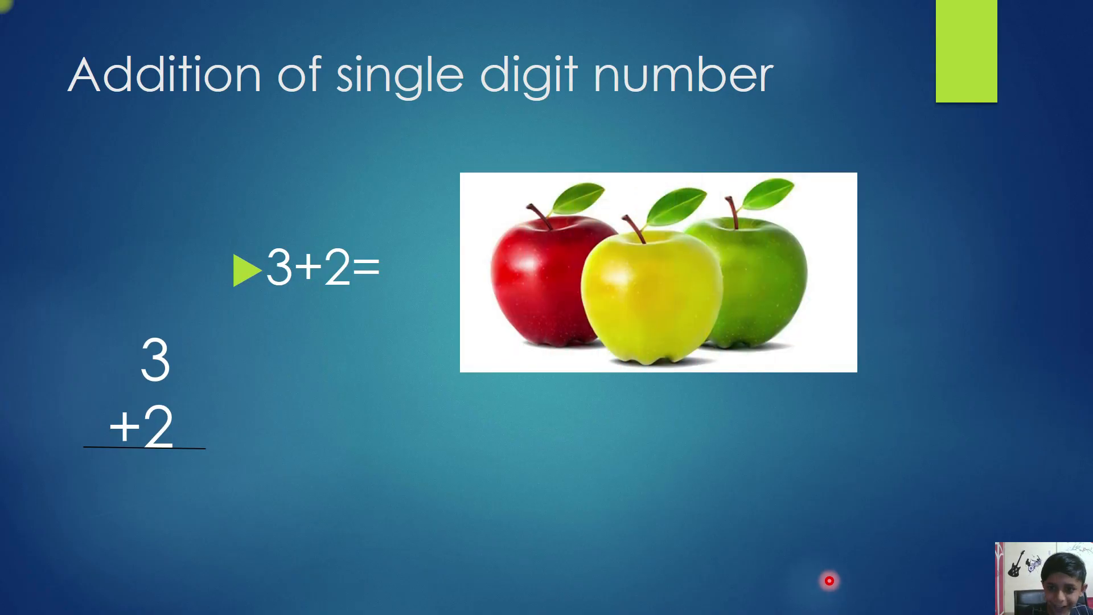
mouse_move(691, 453)
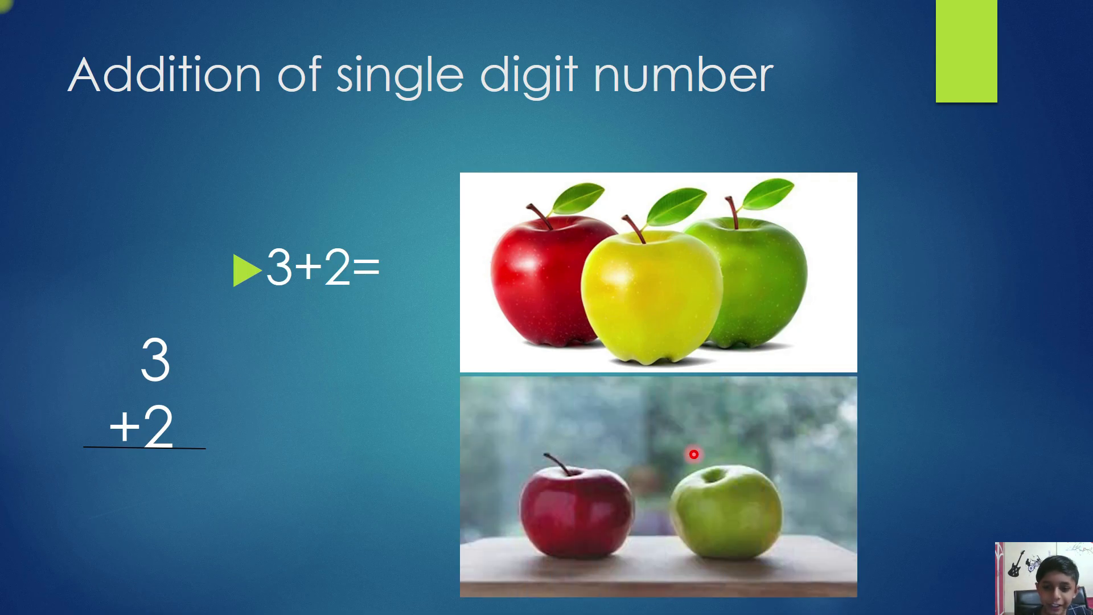
mouse_move(549, 306)
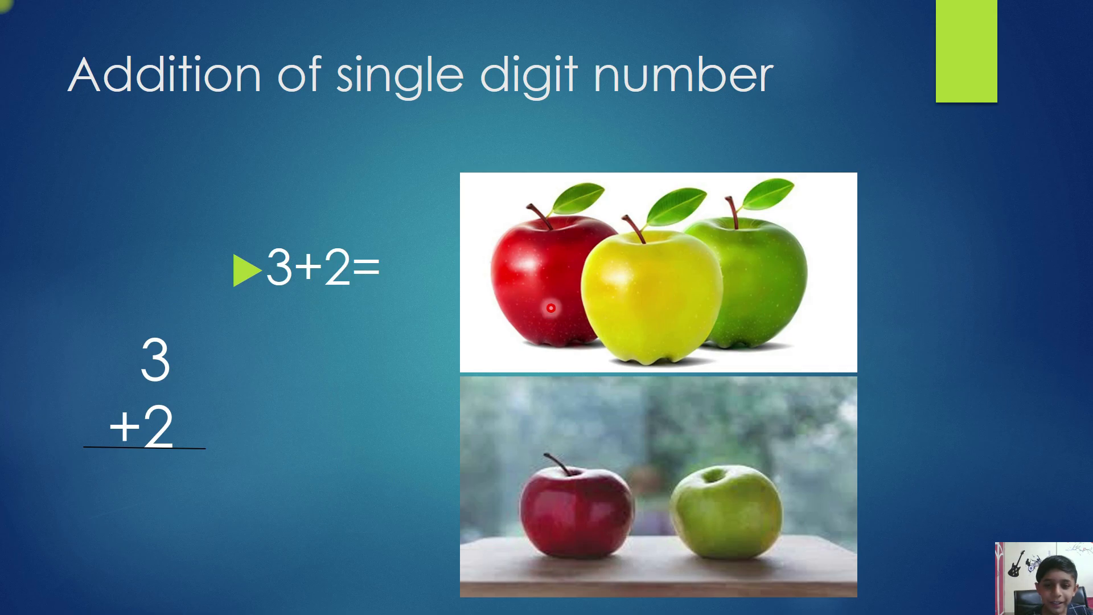
mouse_move(631, 303)
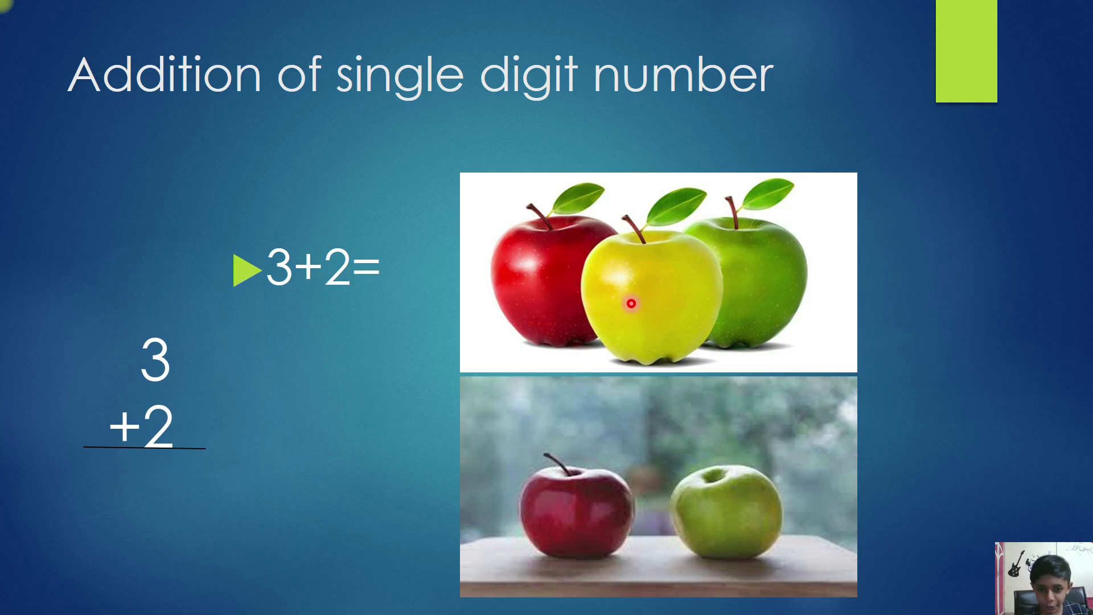
mouse_move(604, 515)
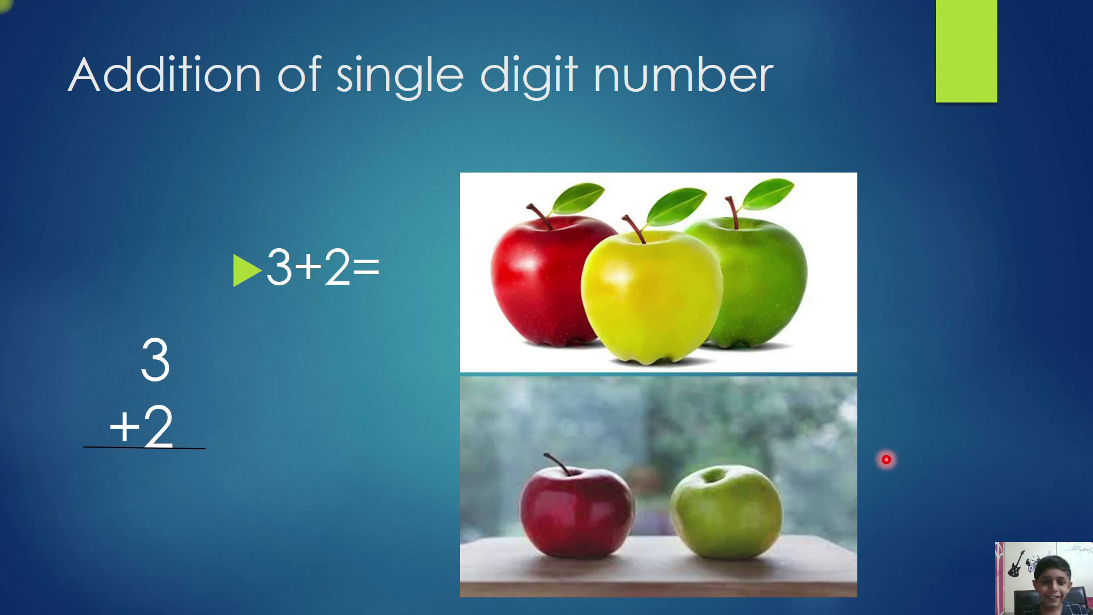
mouse_move(925, 422)
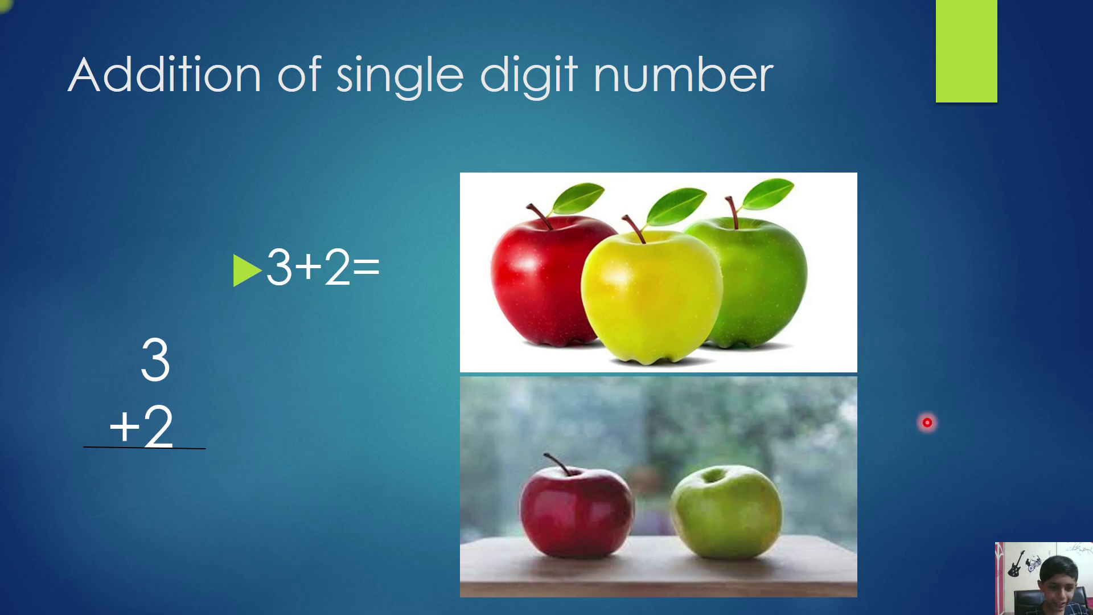
mouse_move(589, 402)
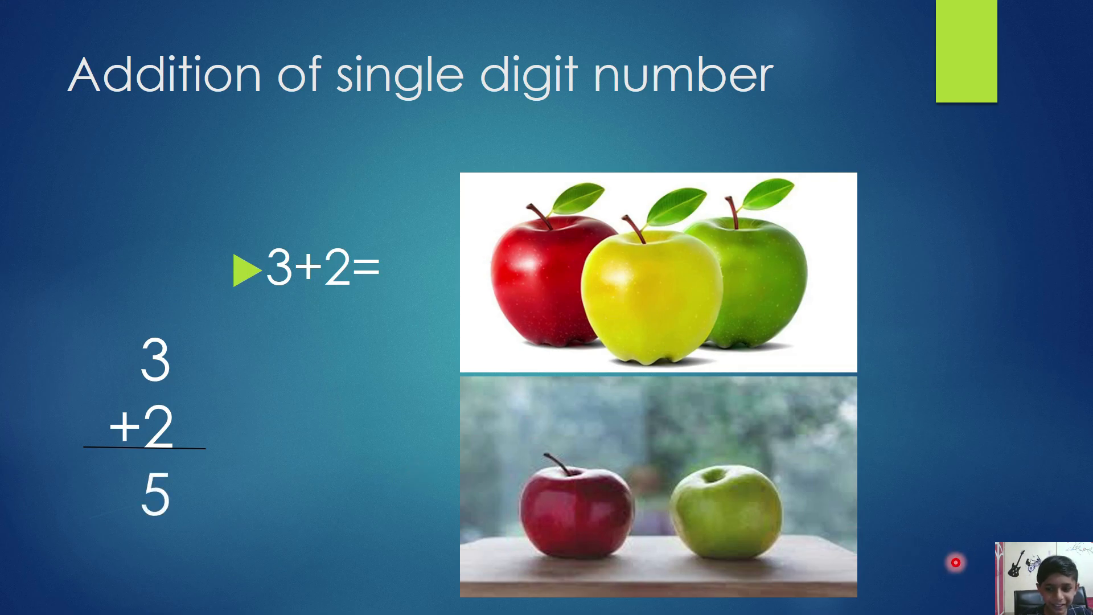
mouse_move(274, 206)
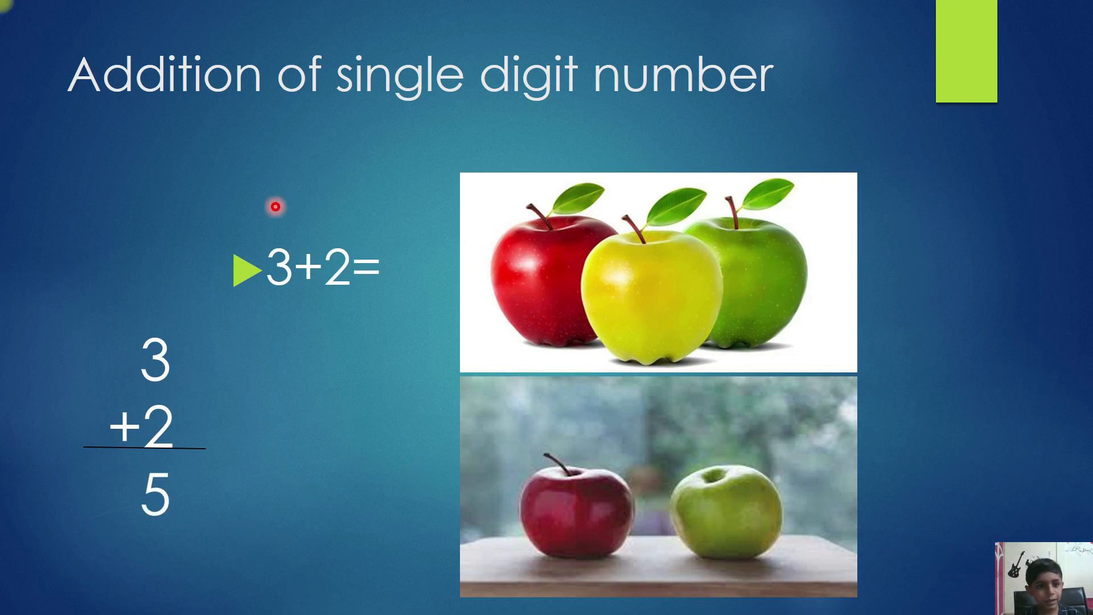
mouse_move(433, 108)
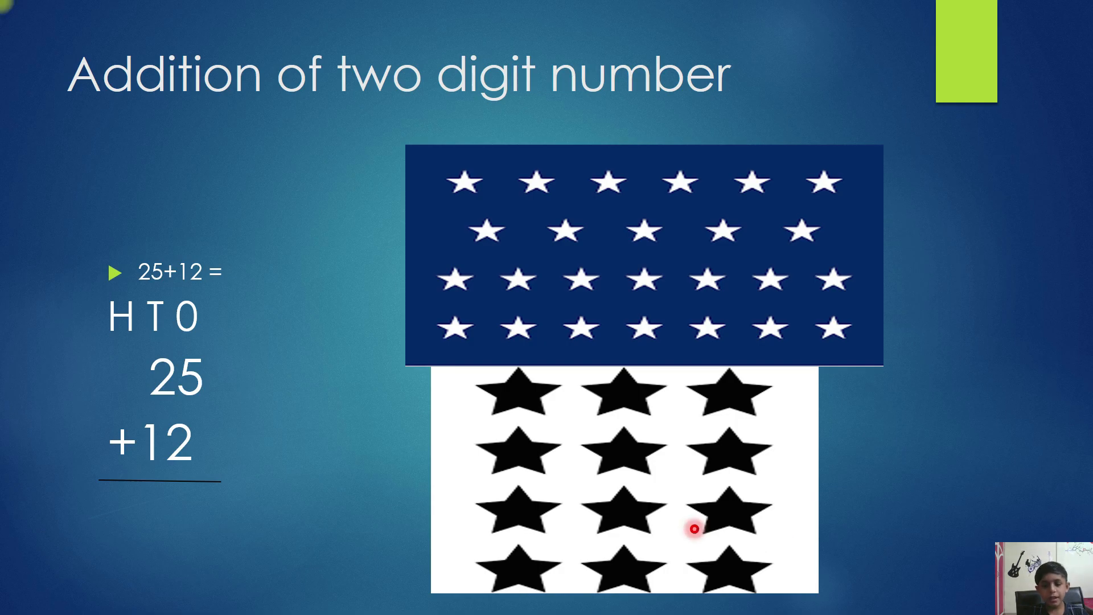
mouse_move(582, 420)
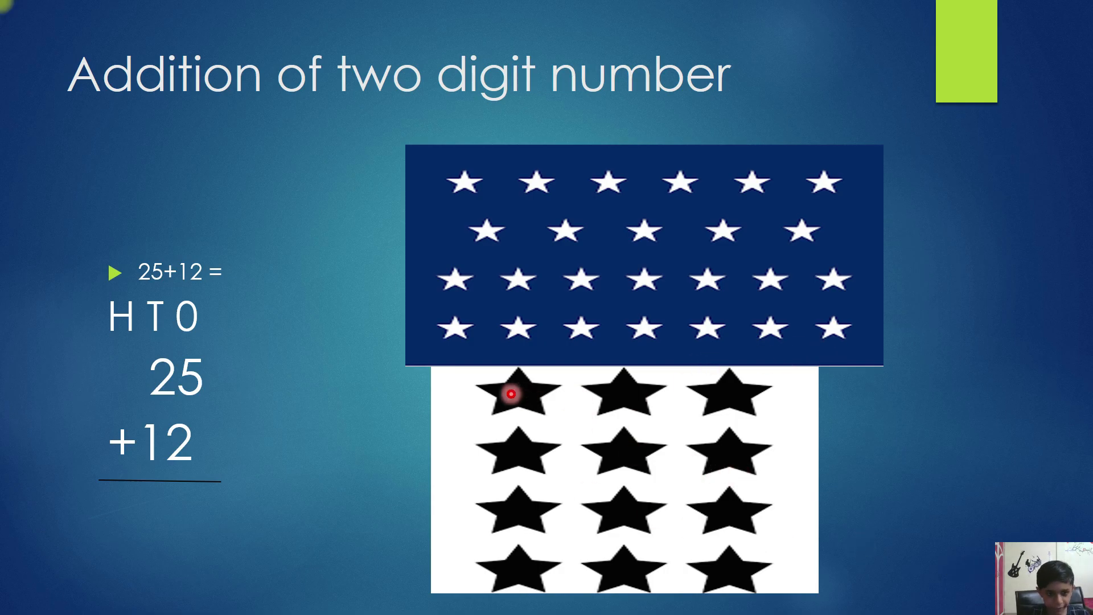
mouse_move(730, 401)
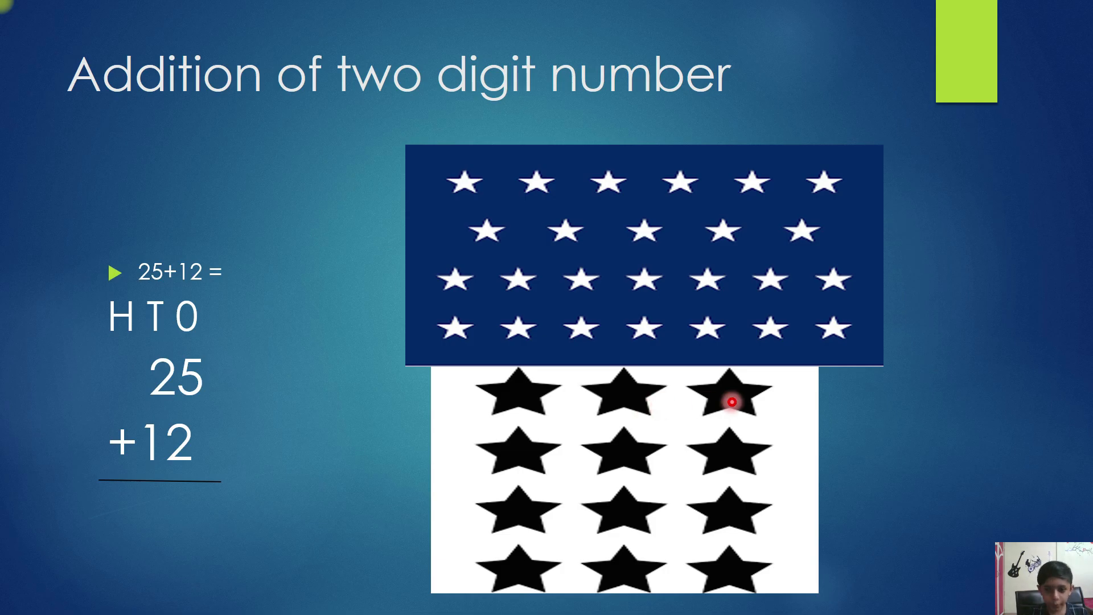
mouse_move(498, 460)
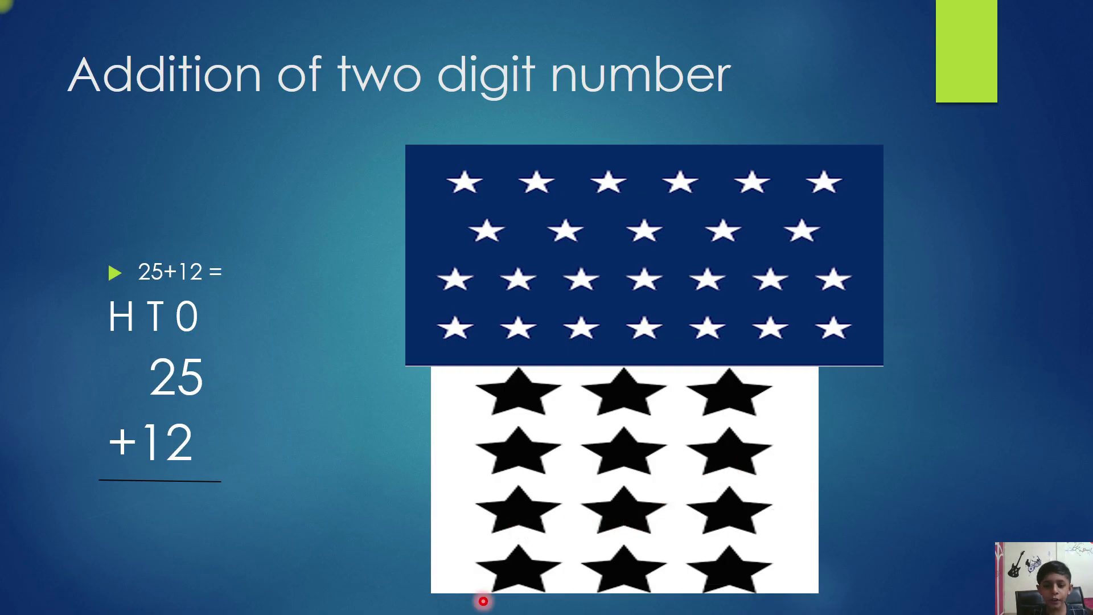
mouse_move(202, 378)
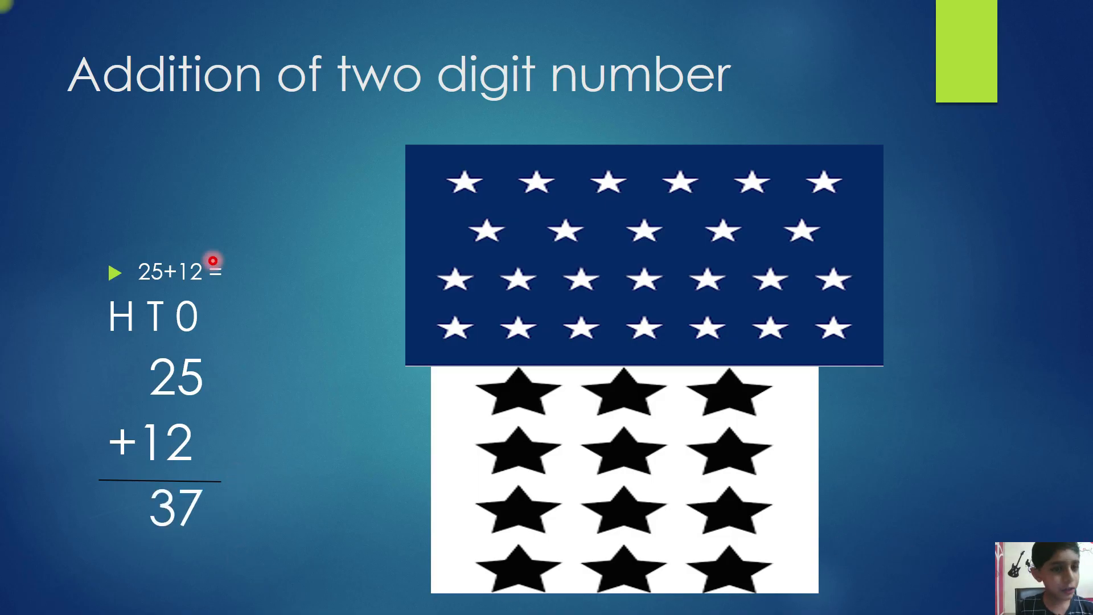
mouse_move(656, 138)
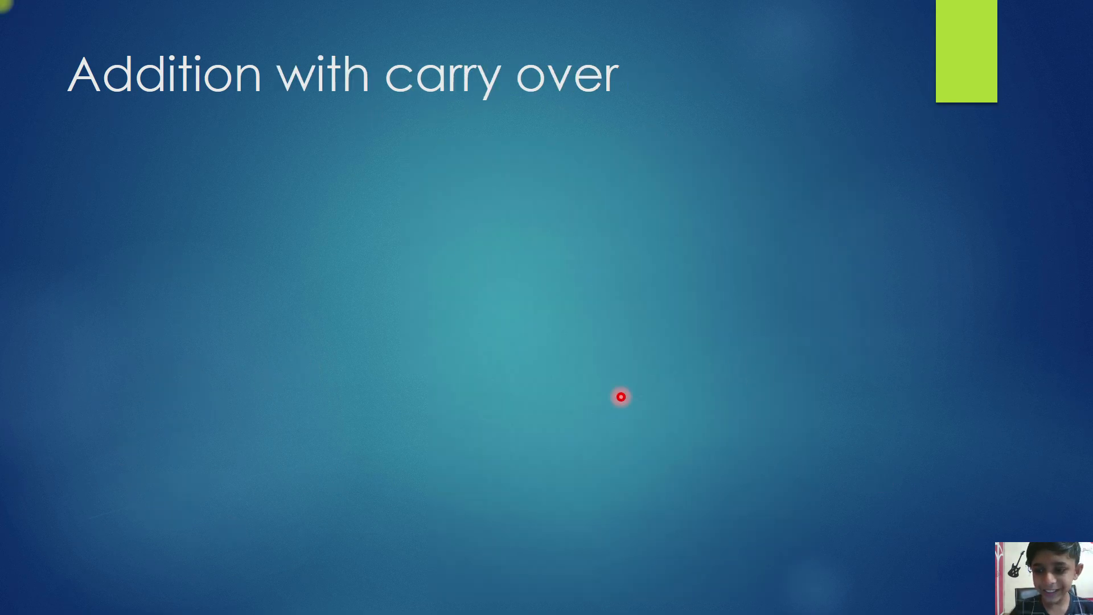
mouse_move(85, 117)
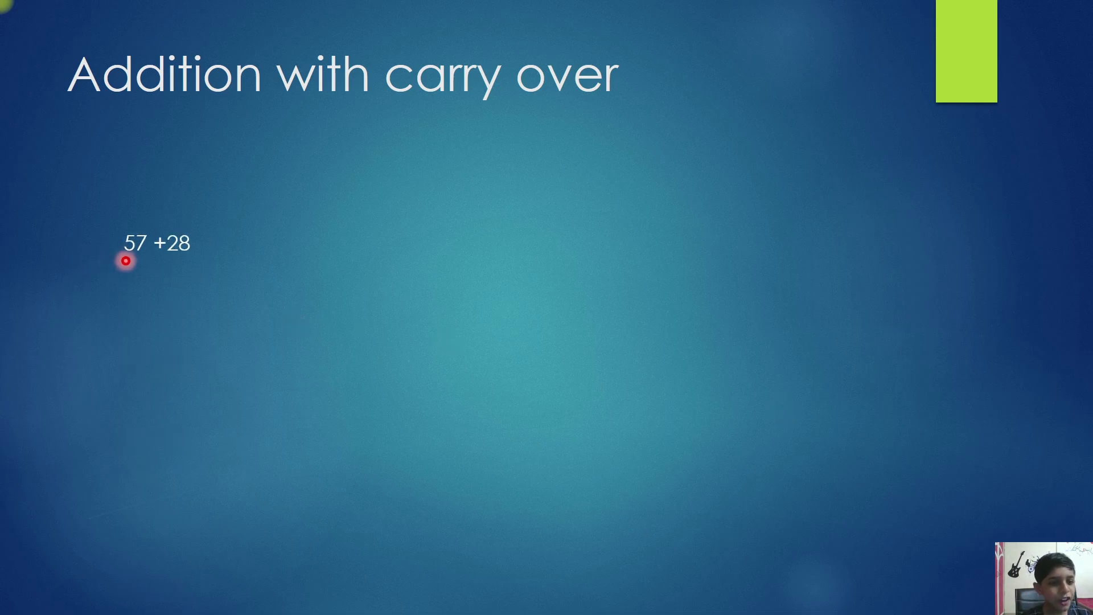
mouse_move(799, 604)
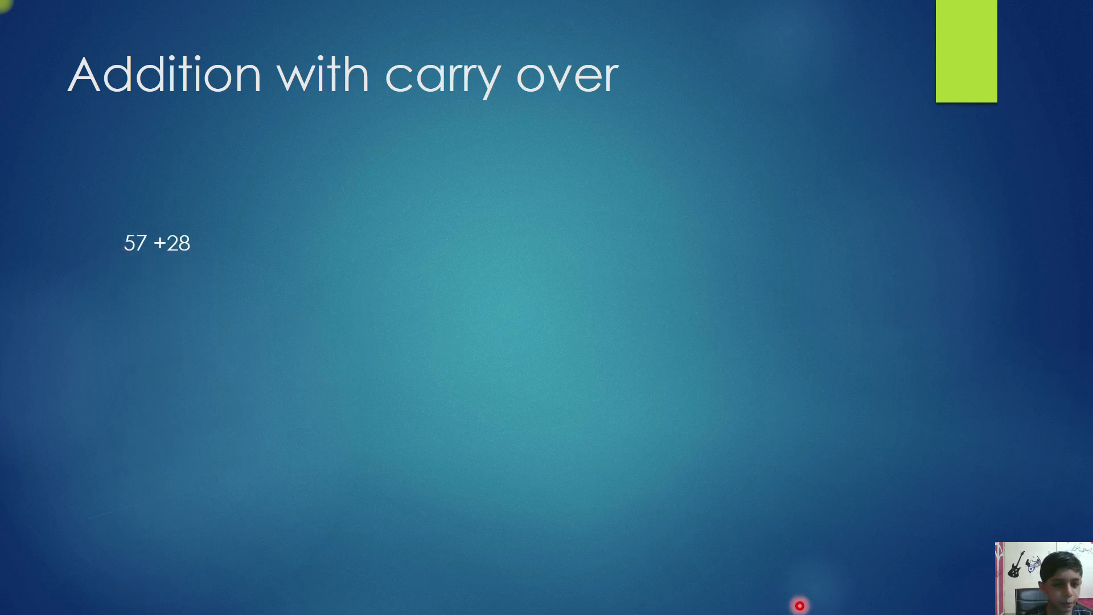
mouse_move(893, 448)
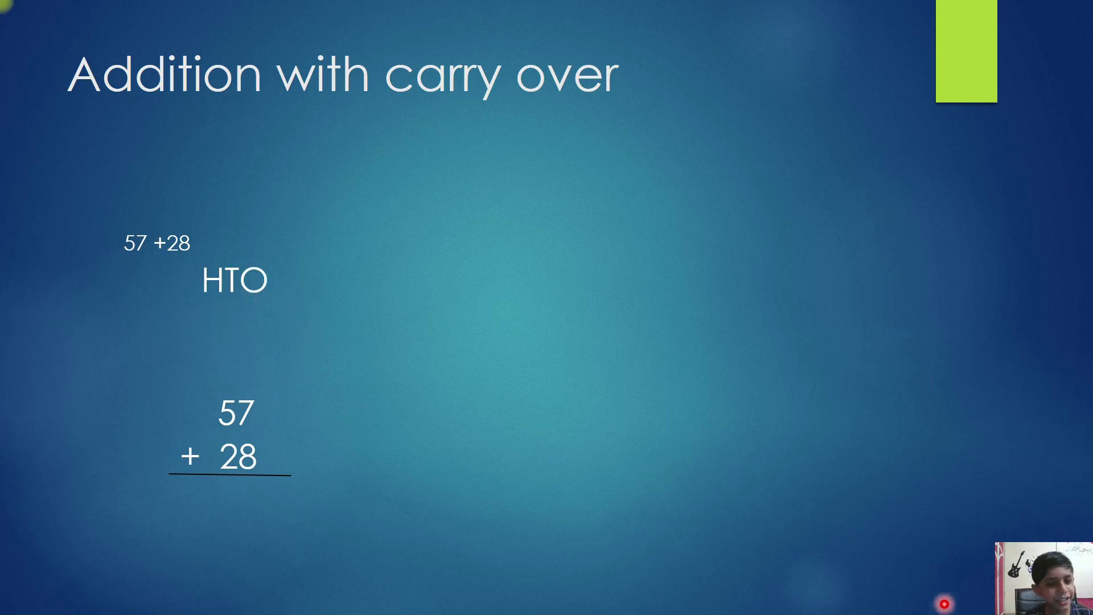
mouse_move(584, 455)
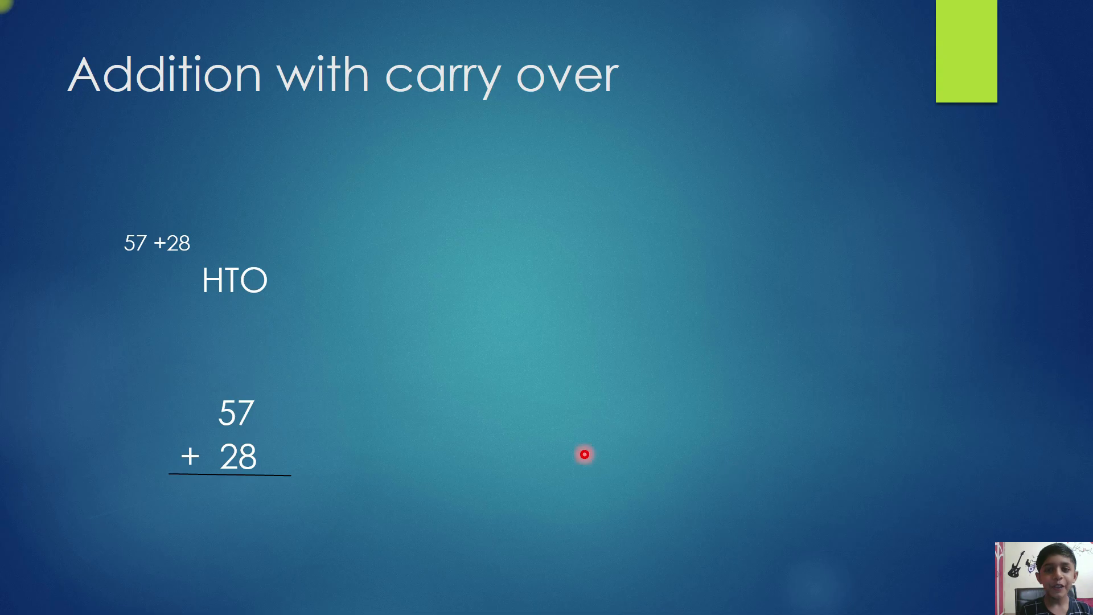
mouse_move(444, 481)
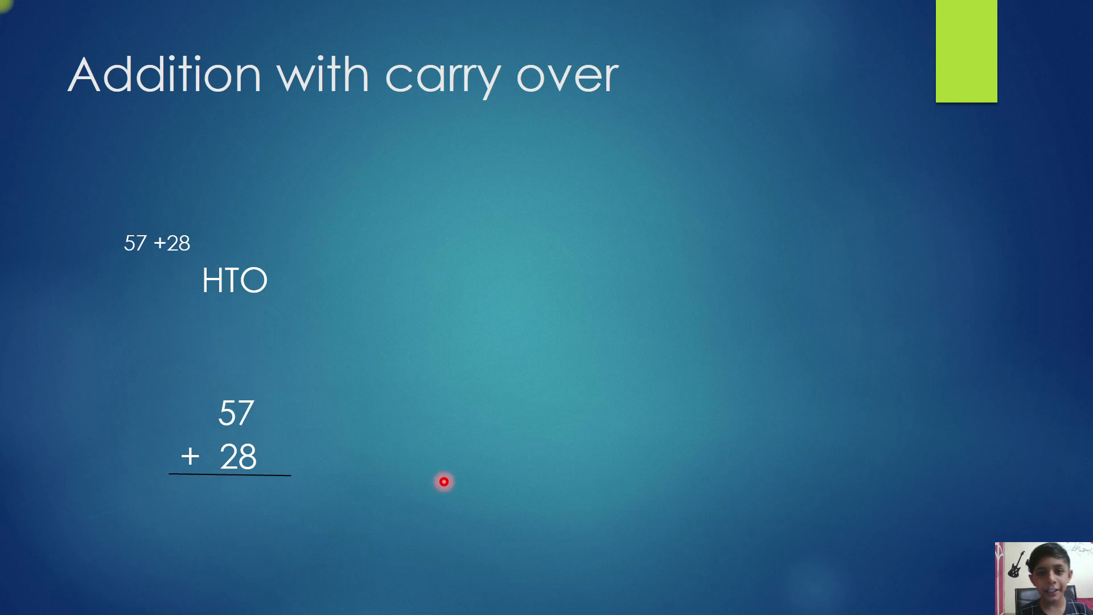
mouse_move(791, 428)
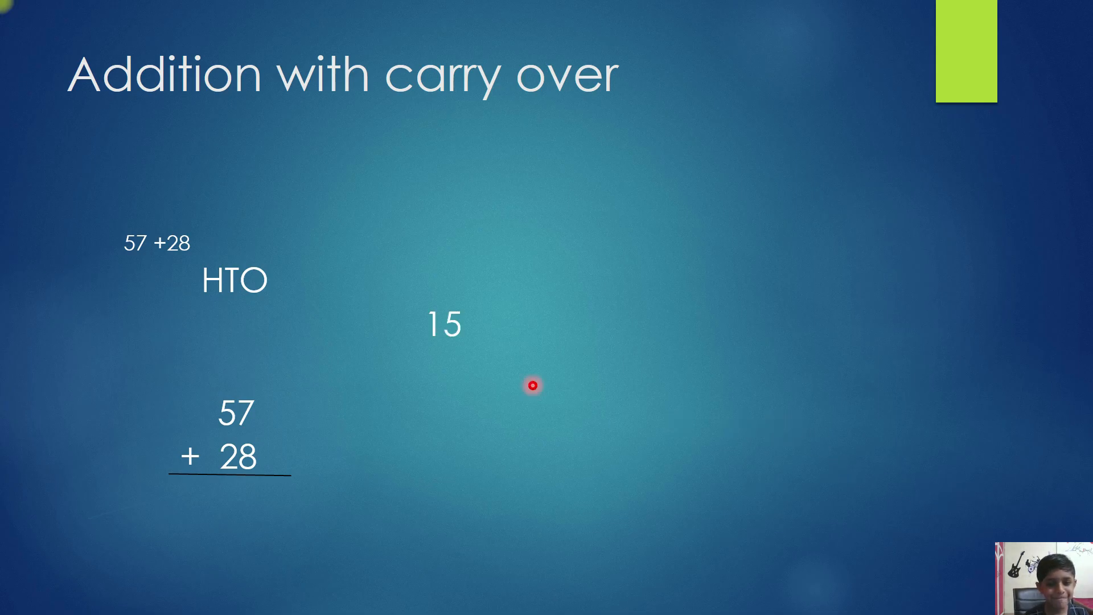
mouse_move(797, 472)
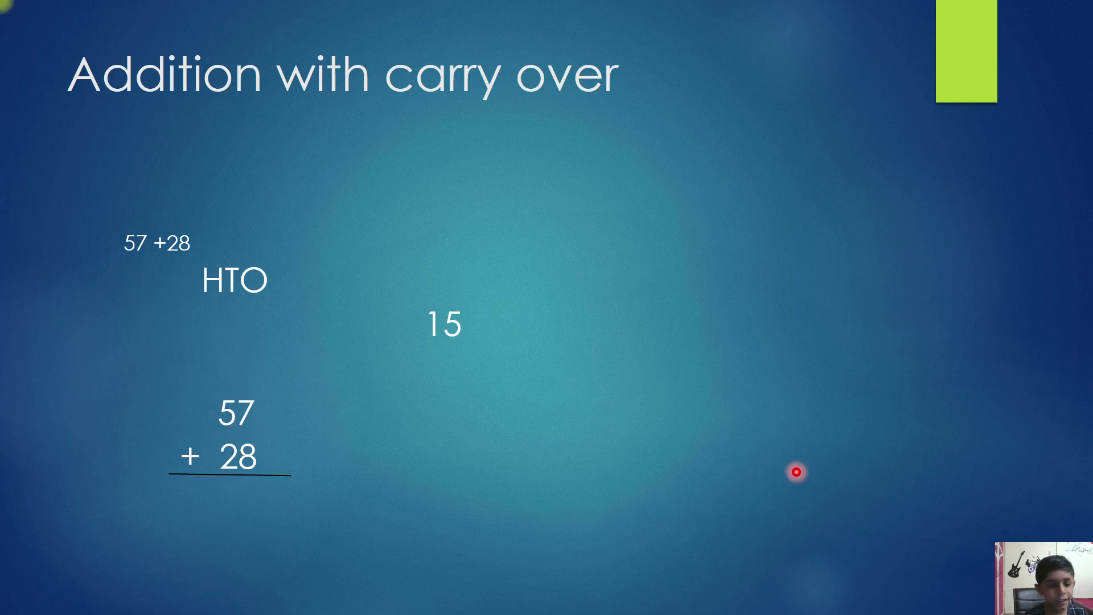